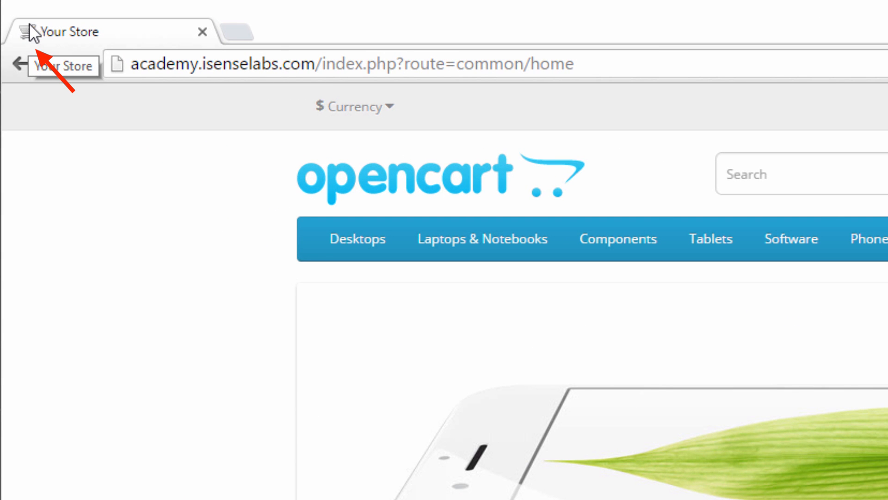
Open a new Chrome tab for the academy.isenselabs.com store address
{"action": "left_click", "coordinate": [221, 63]}
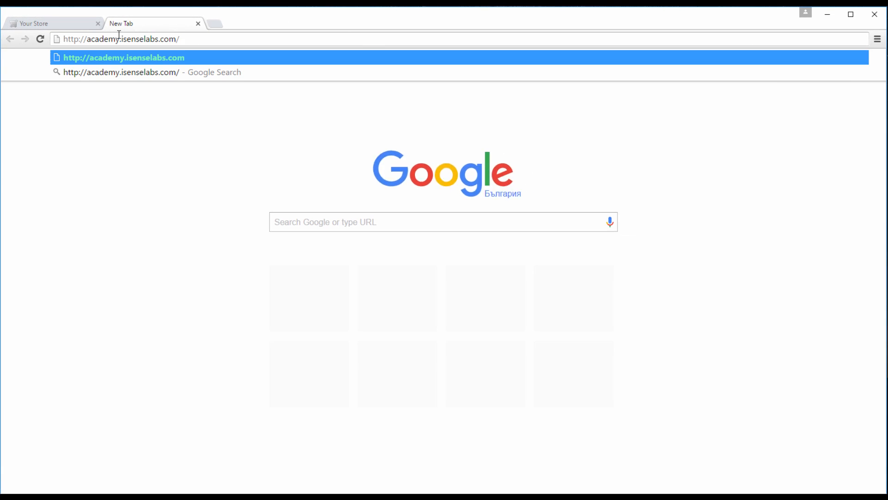
Log in to the OpenCart admin as user 'admin' to reach the dashboard
{"action": "type", "text": "admin/"}
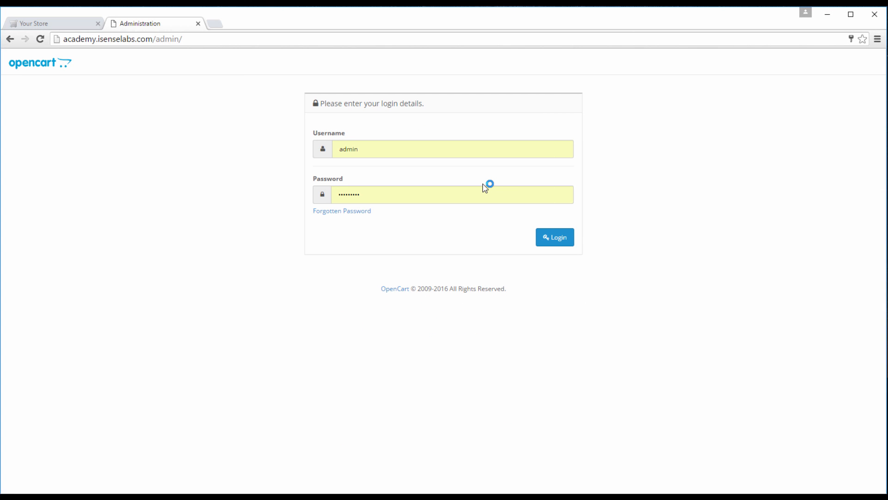
{"action": "left_click", "coordinate": [555, 237]}
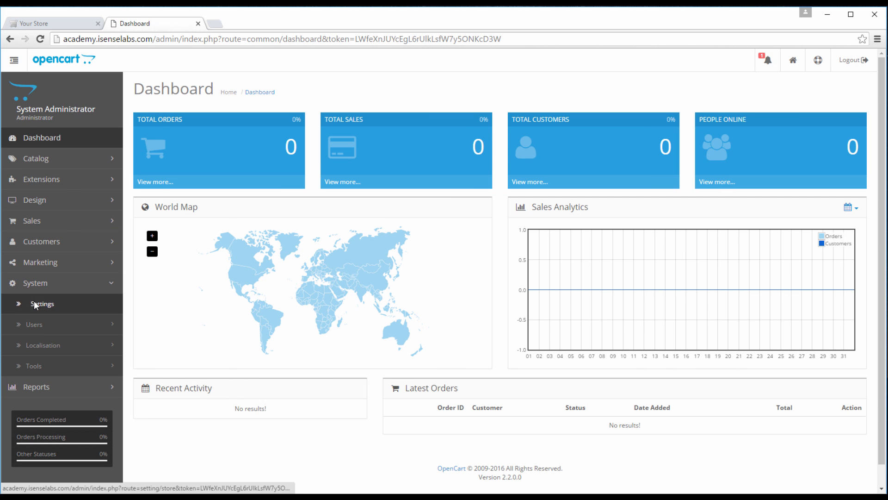
Go to System > Settings and edit the Your Store (Default) settings
{"action": "left_click", "coordinate": [41, 303]}
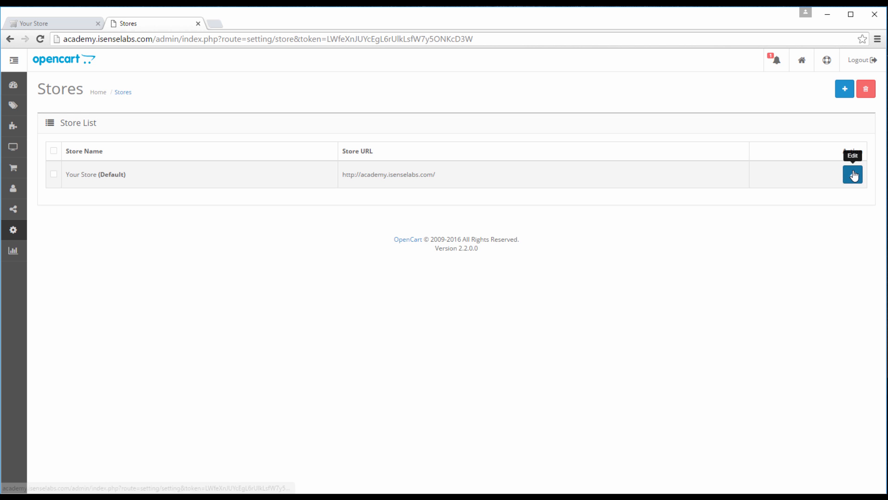
{"action": "left_click", "coordinate": [853, 175]}
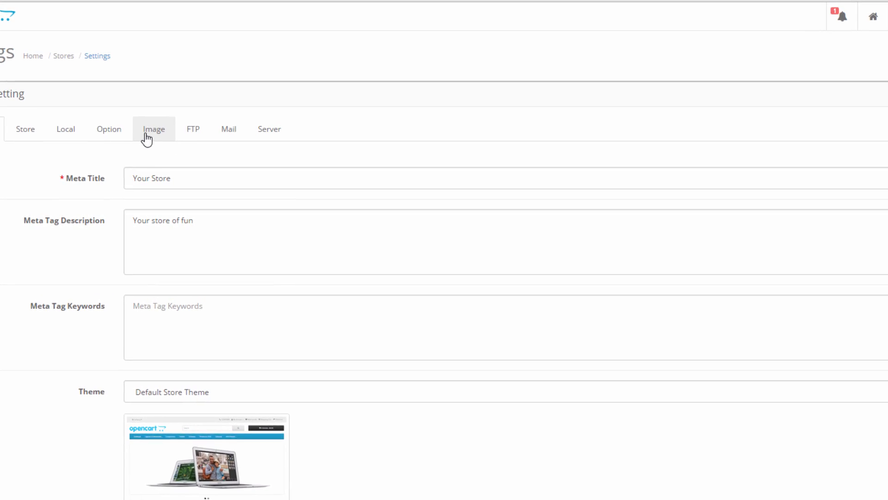
Open the Image tab and select the Store Logo thumbnail to show its edit options
{"action": "left_click", "coordinate": [153, 129]}
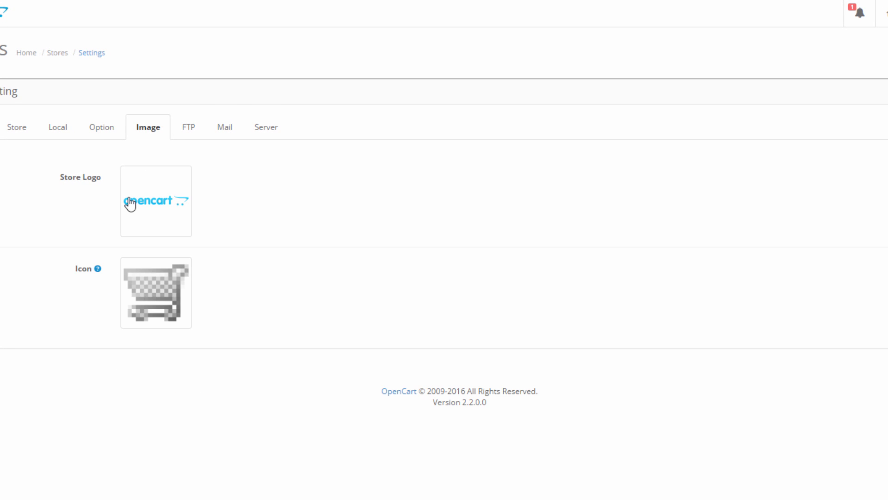
{"action": "mouse_move", "coordinate": [135, 294]}
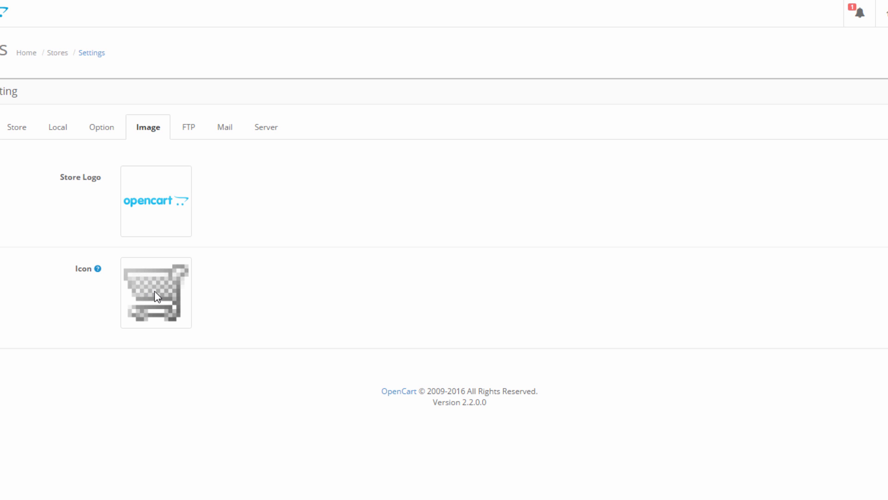
{"action": "mouse_move", "coordinate": [147, 220]}
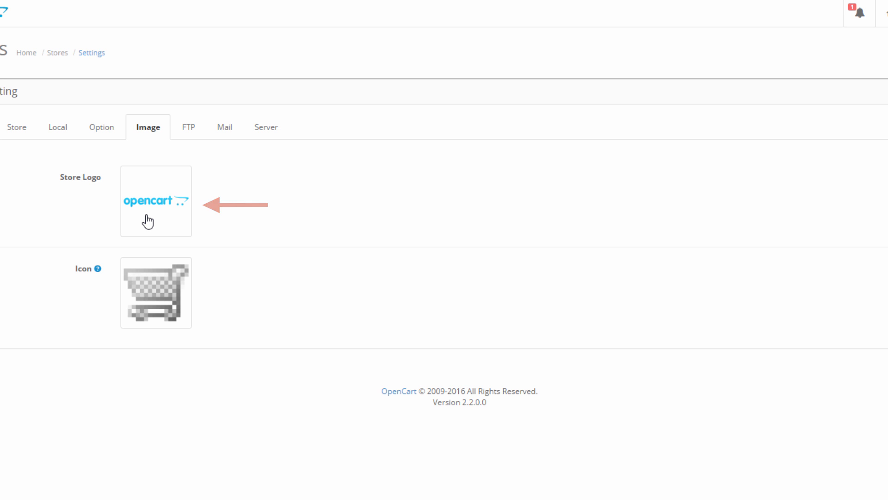
{"action": "left_click", "coordinate": [156, 201]}
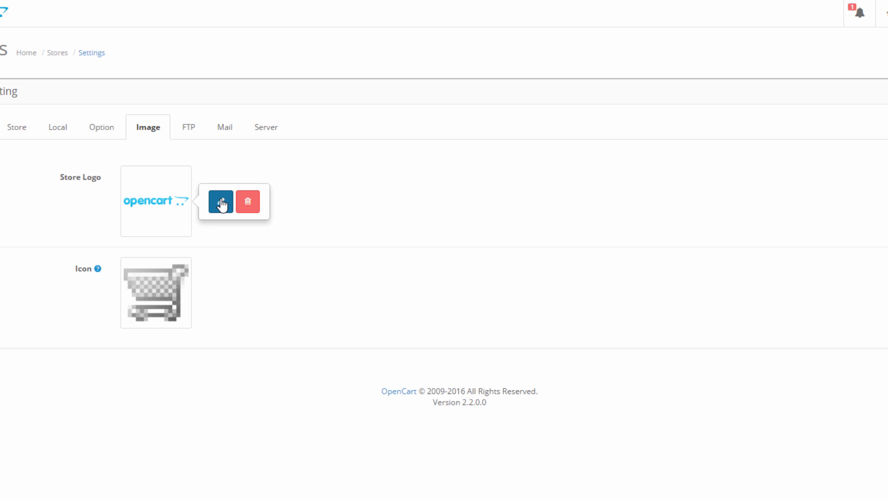
Upload oc_logo from the Desktop through the Image Manager
{"action": "left_click", "coordinate": [222, 202]}
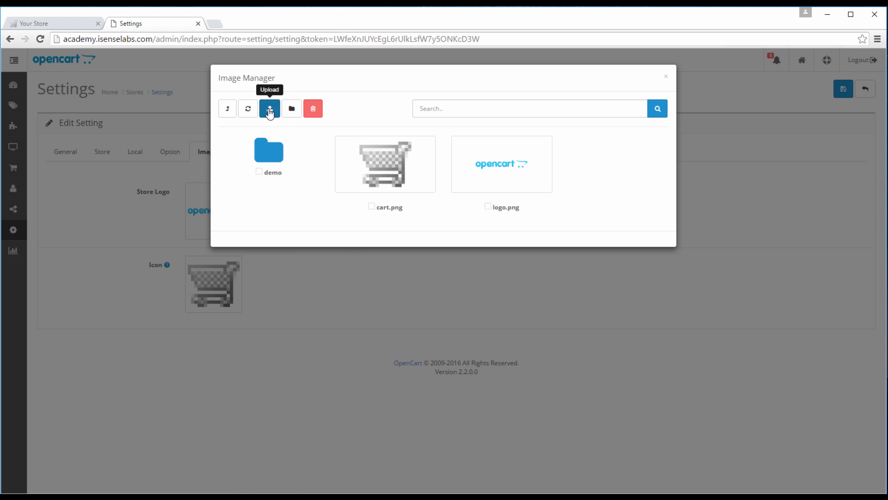
{"action": "left_click", "coordinate": [270, 108]}
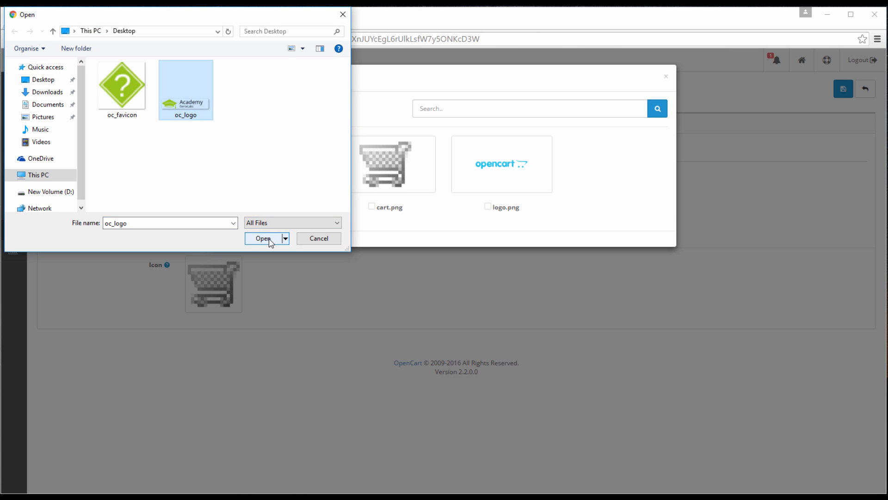
{"action": "left_click", "coordinate": [263, 238]}
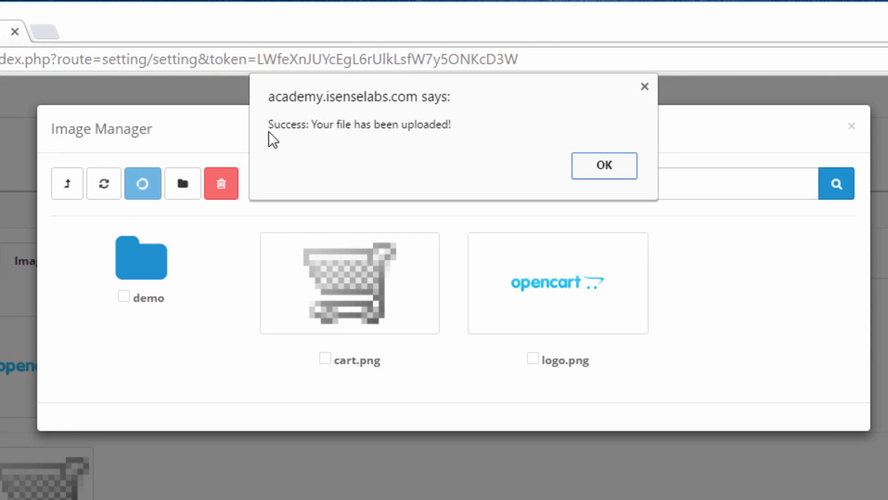
{"action": "mouse_move", "coordinate": [464, 132]}
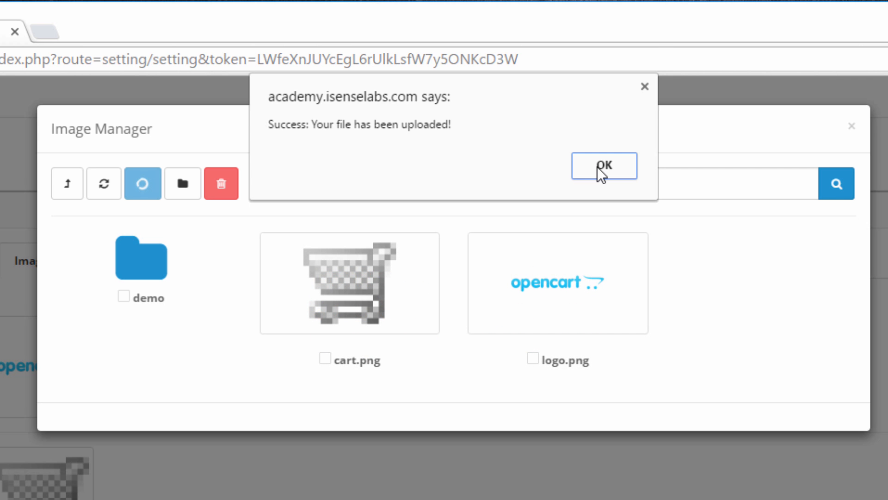
Dismiss the upload alert, choose oc_logo.png as the store logo, and save the settings
{"action": "left_click", "coordinate": [603, 166]}
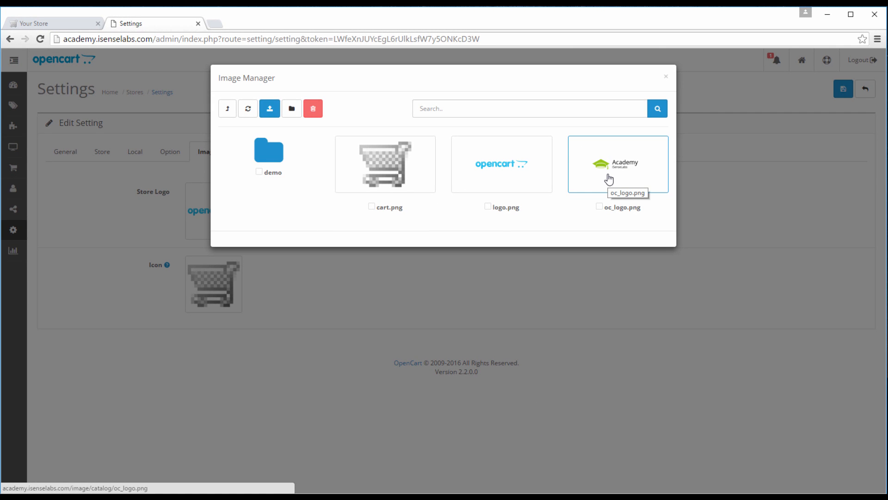
{"action": "left_click", "coordinate": [616, 163]}
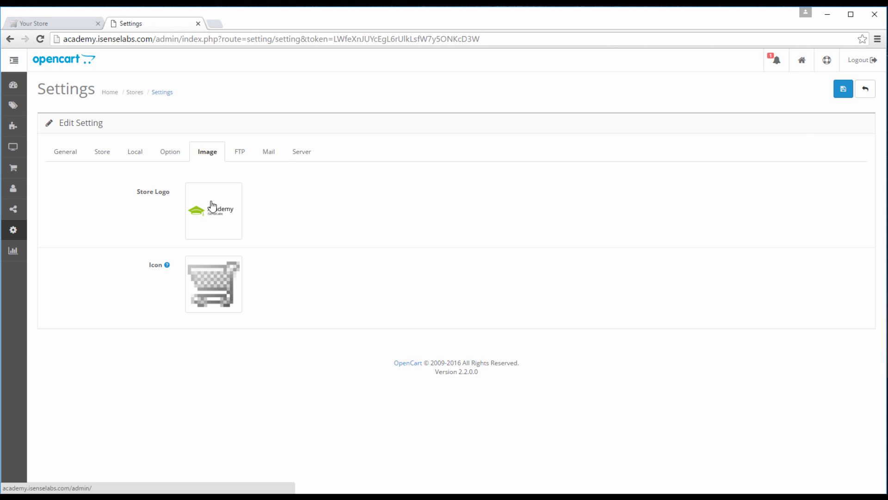
{"action": "left_click", "coordinate": [843, 89]}
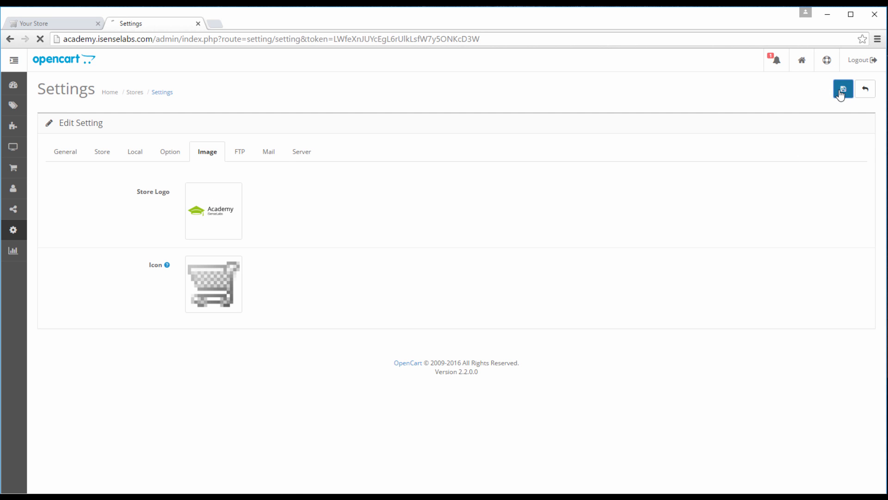
{"action": "left_click", "coordinate": [50, 23]}
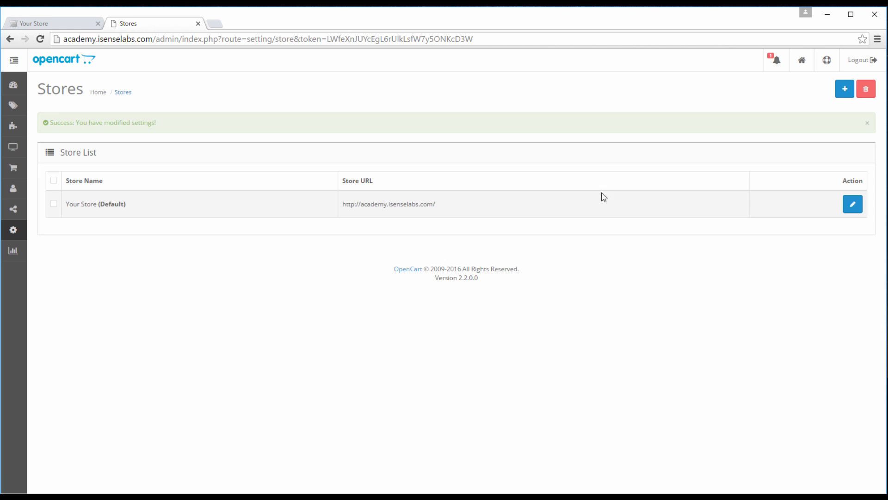
Reopen the default store's settings and open the Image Manager for the store icon
{"action": "left_click", "coordinate": [852, 204]}
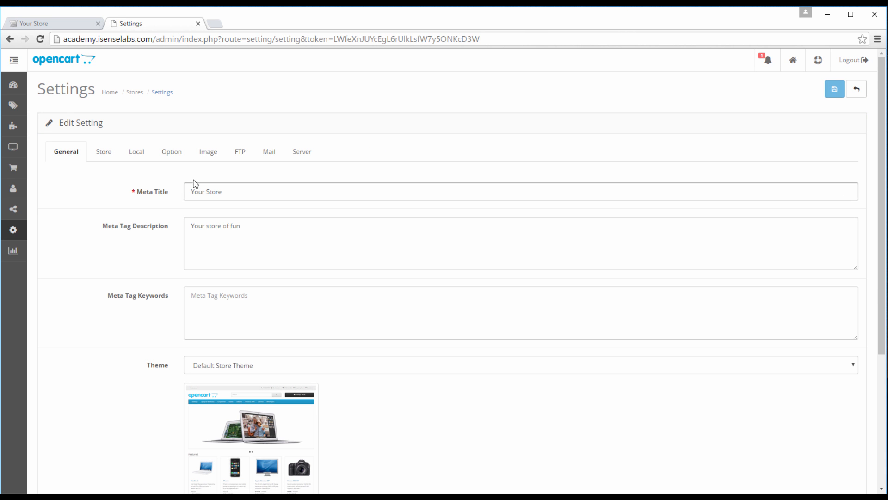
{"action": "left_click", "coordinate": [207, 151]}
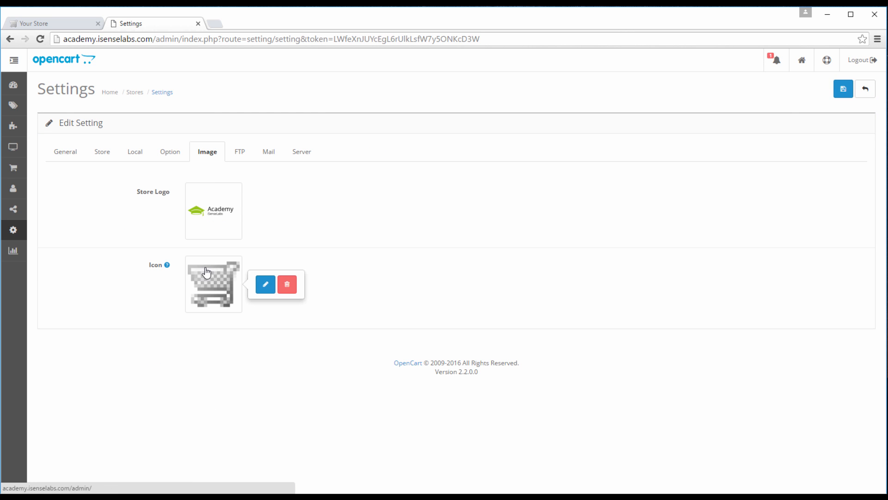
{"action": "left_click", "coordinate": [265, 284]}
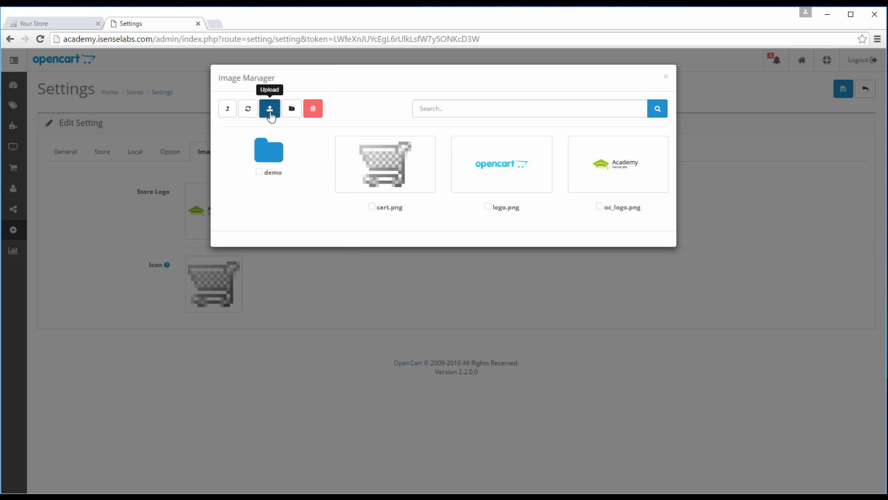
Upload the oc_favicon question-mark image as the icon and save the settings
{"action": "left_click", "coordinate": [269, 108]}
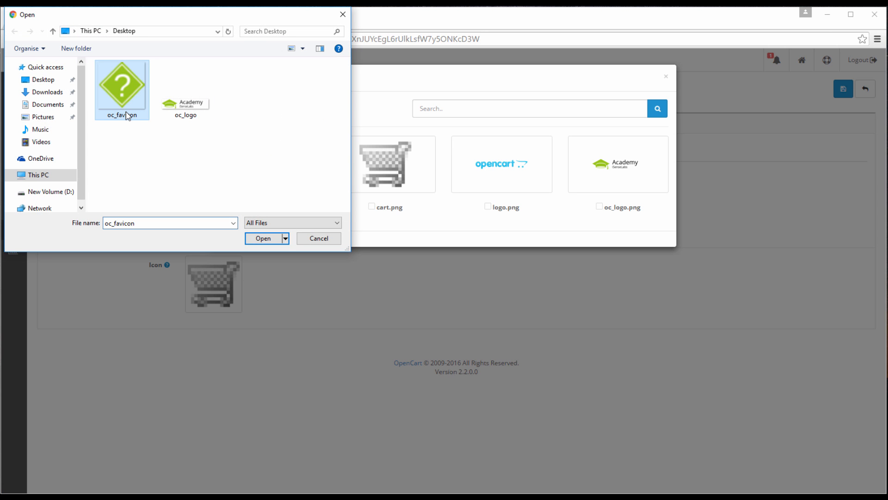
{"action": "left_click", "coordinate": [262, 238]}
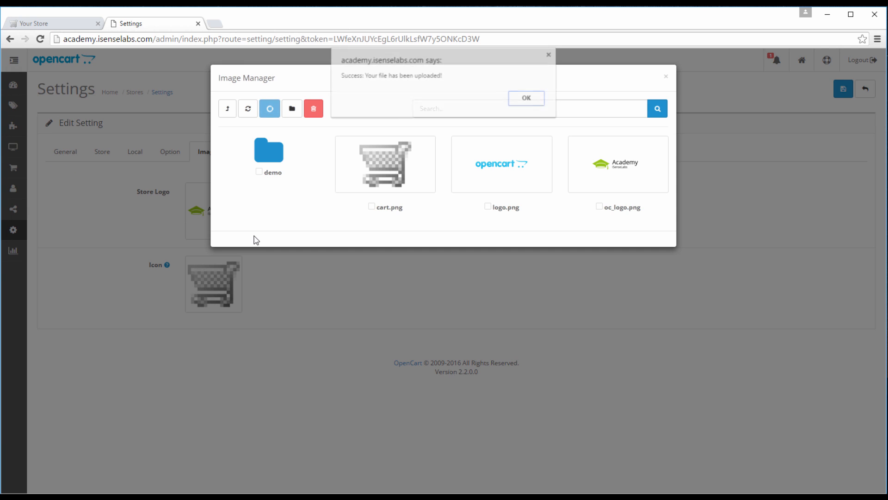
{"action": "left_click", "coordinate": [525, 98]}
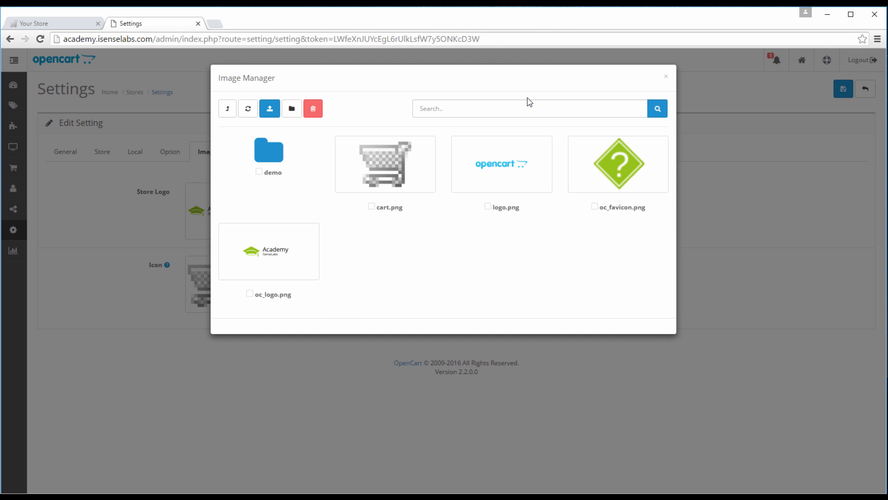
{"action": "mouse_move", "coordinate": [602, 197]}
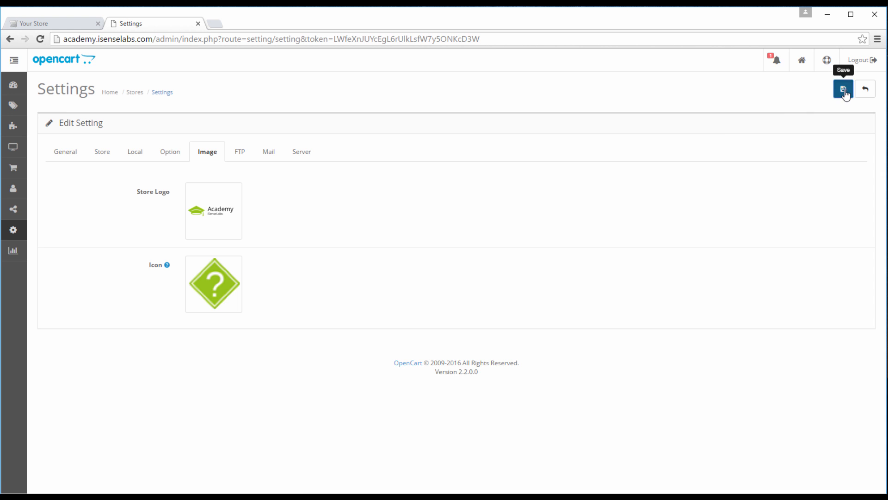
{"action": "left_click", "coordinate": [51, 23]}
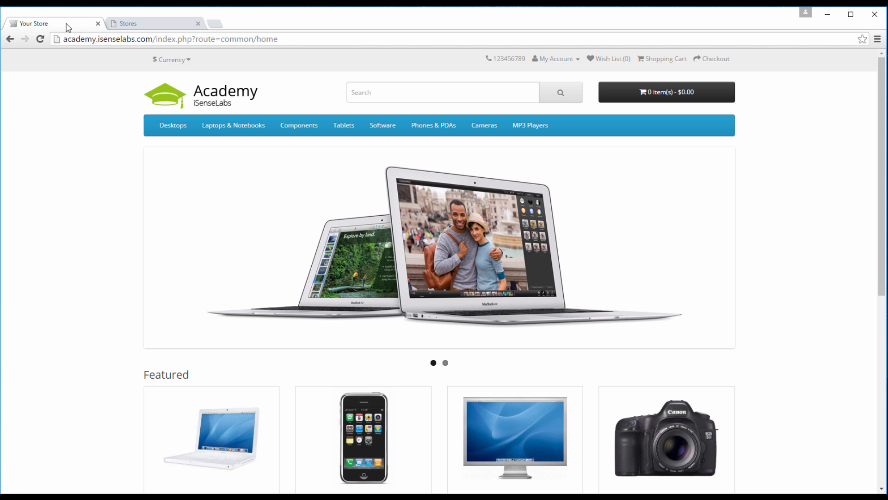